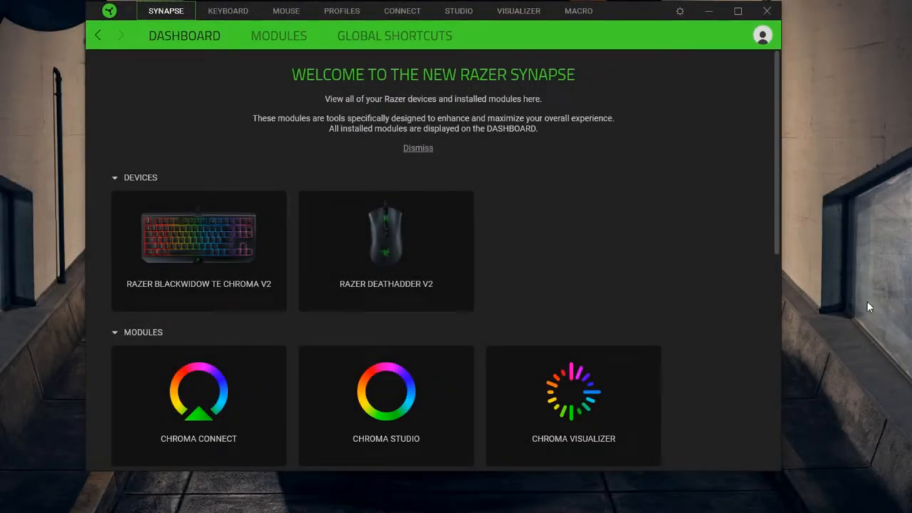
{"action": "mouse_move", "coordinate": [235, 304]}
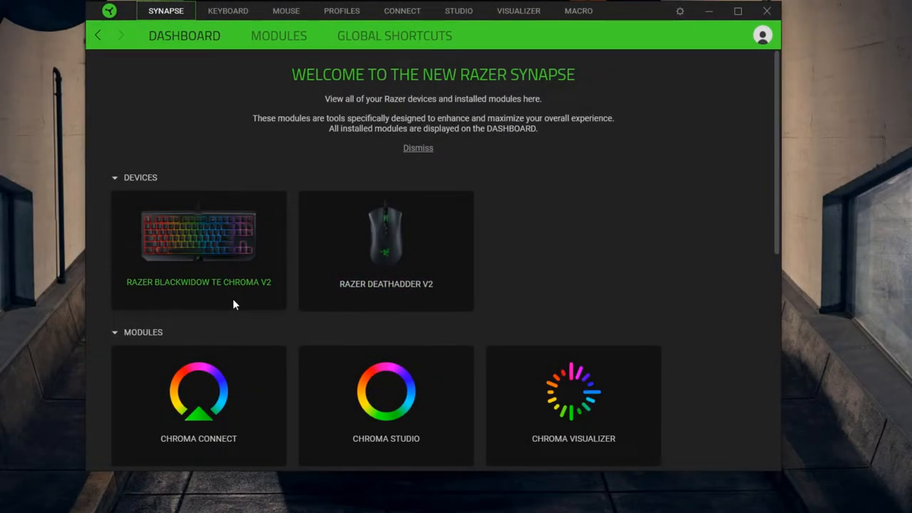
{"action": "mouse_move", "coordinate": [264, 225]}
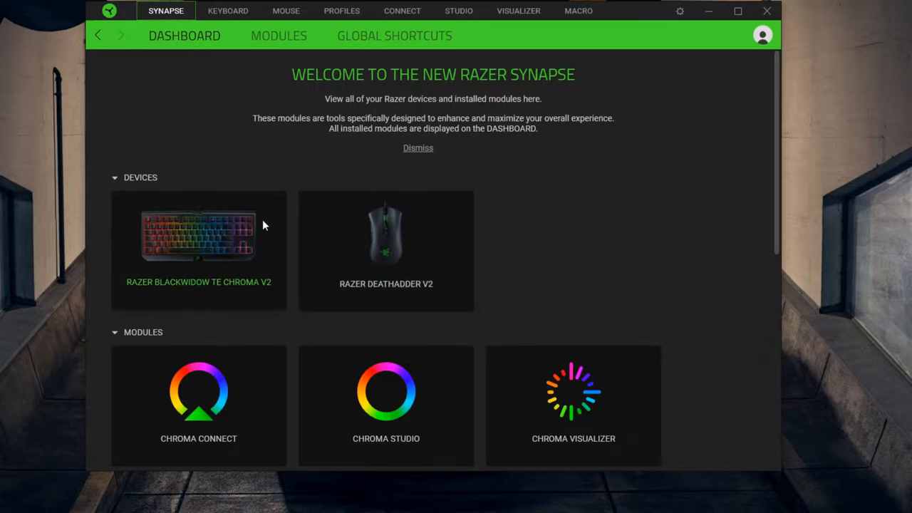
{"action": "mouse_move", "coordinate": [385, 228]}
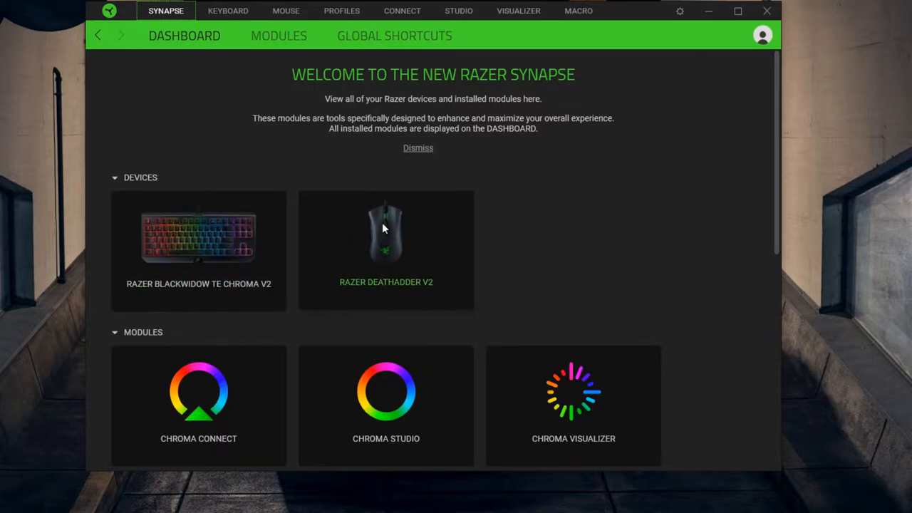
{"action": "mouse_move", "coordinate": [478, 242]}
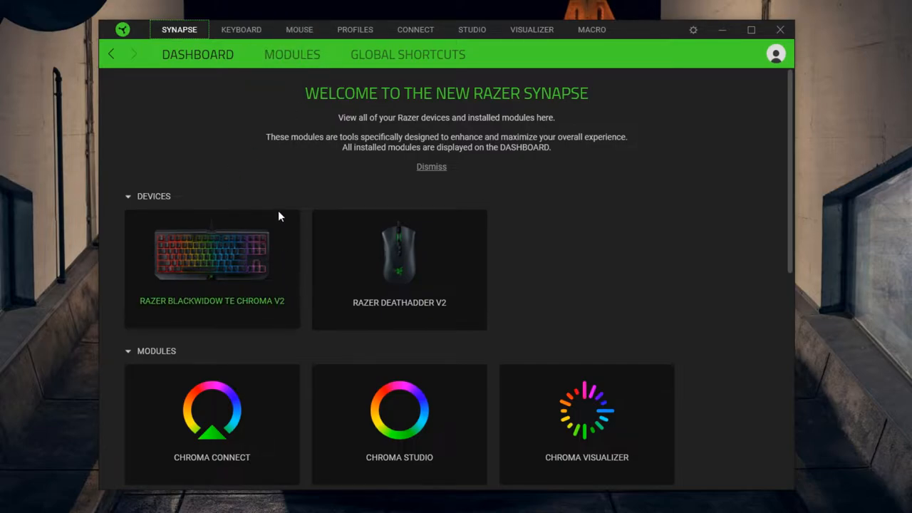
- Open the BlackWidow keyboard, switch its profile to CSGO, then back to Default
{"action": "left_click", "coordinate": [240, 29]}
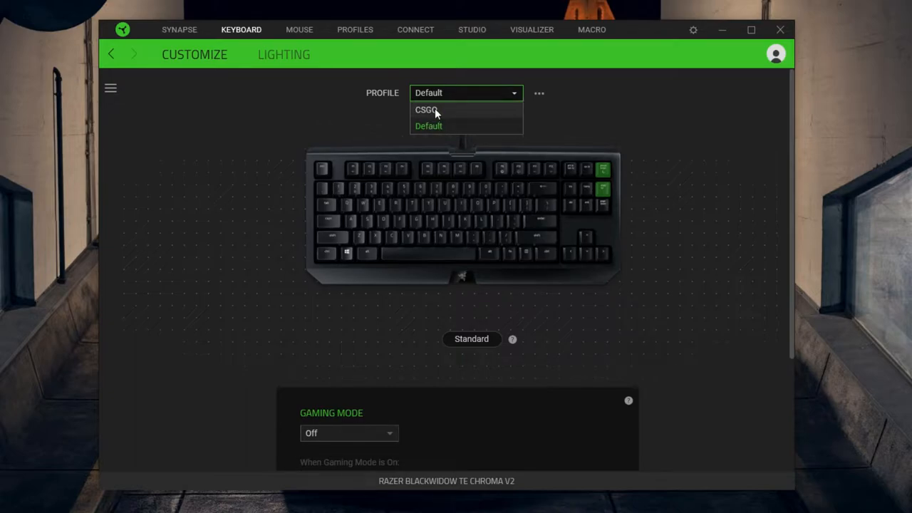
{"action": "mouse_move", "coordinate": [438, 132]}
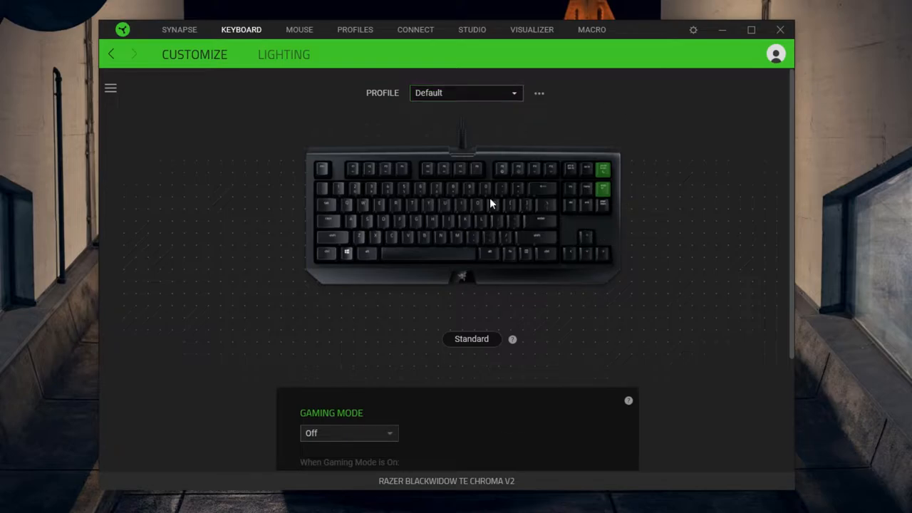
{"action": "left_click", "coordinate": [465, 92]}
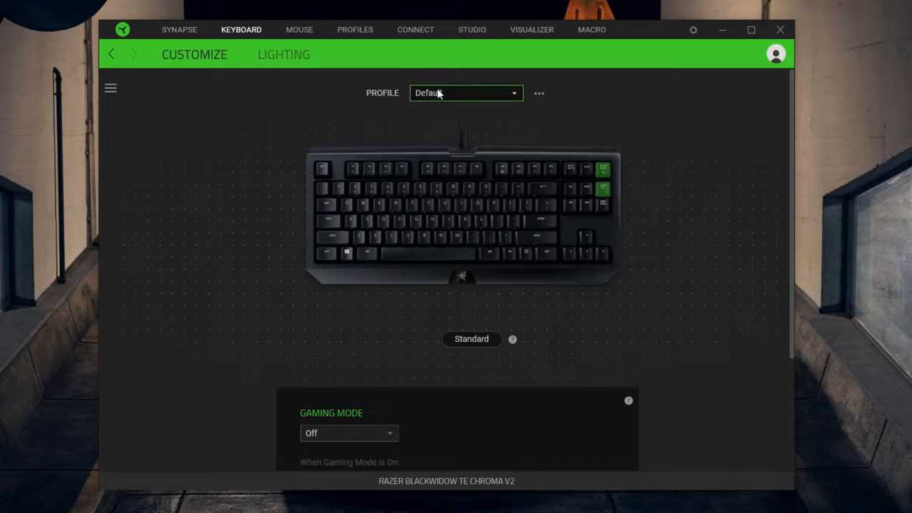
{"action": "left_click", "coordinate": [466, 93]}
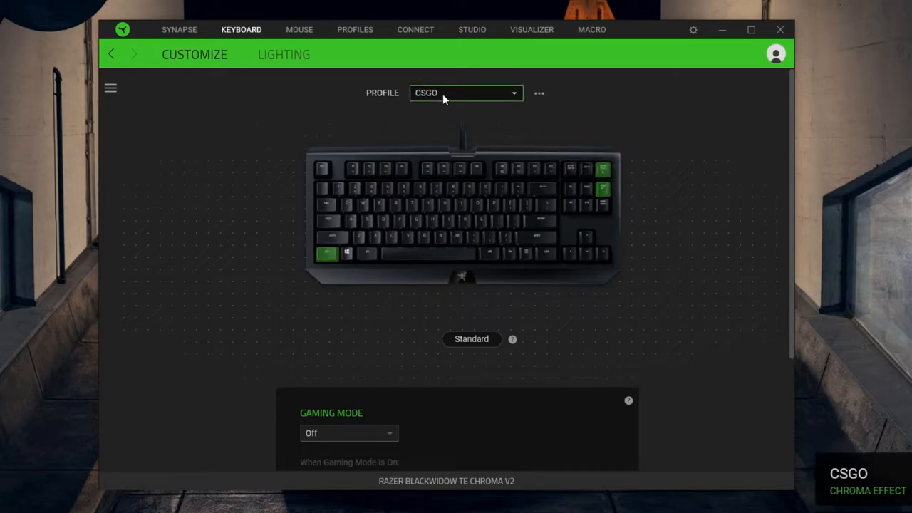
{"action": "mouse_move", "coordinate": [506, 102]}
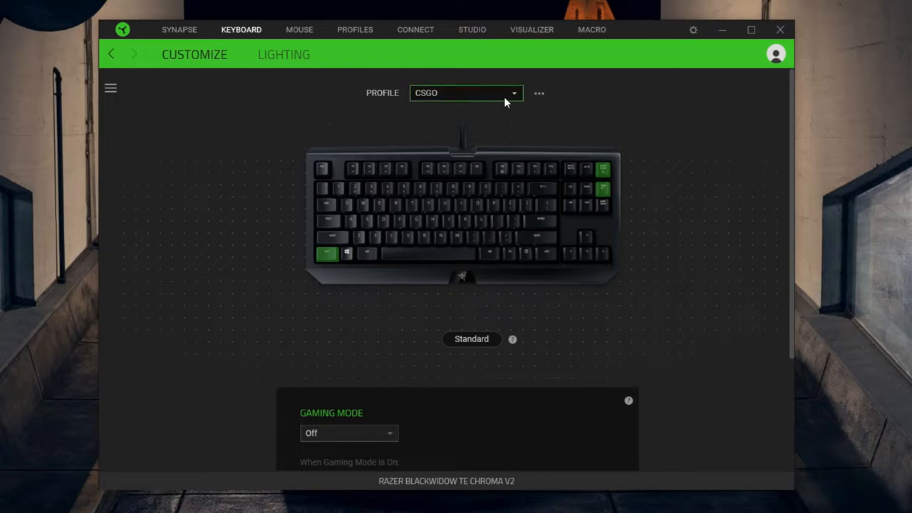
{"action": "left_click", "coordinate": [463, 93]}
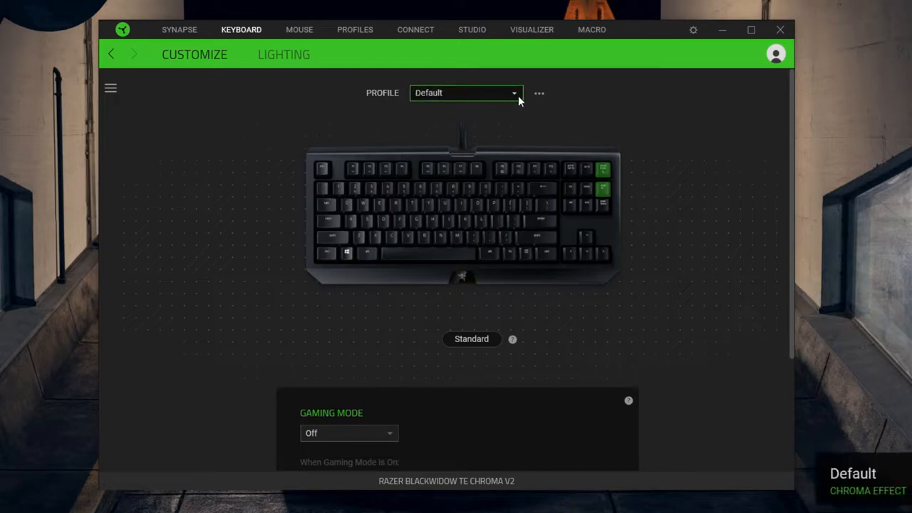
{"action": "mouse_move", "coordinate": [410, 113]}
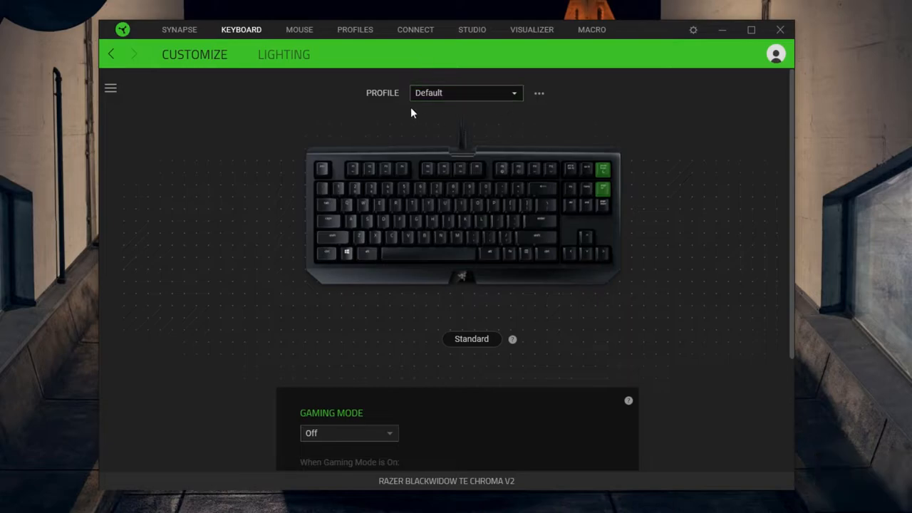
- Return to the dashboard and view the keyboard's CSGO and Default profiles without linked games
{"action": "left_click", "coordinate": [179, 29]}
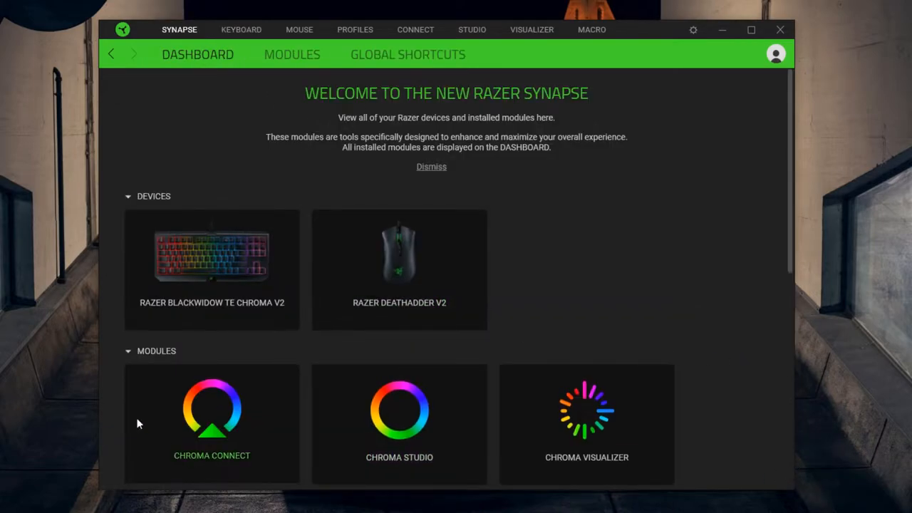
{"action": "mouse_move", "coordinate": [354, 29]}
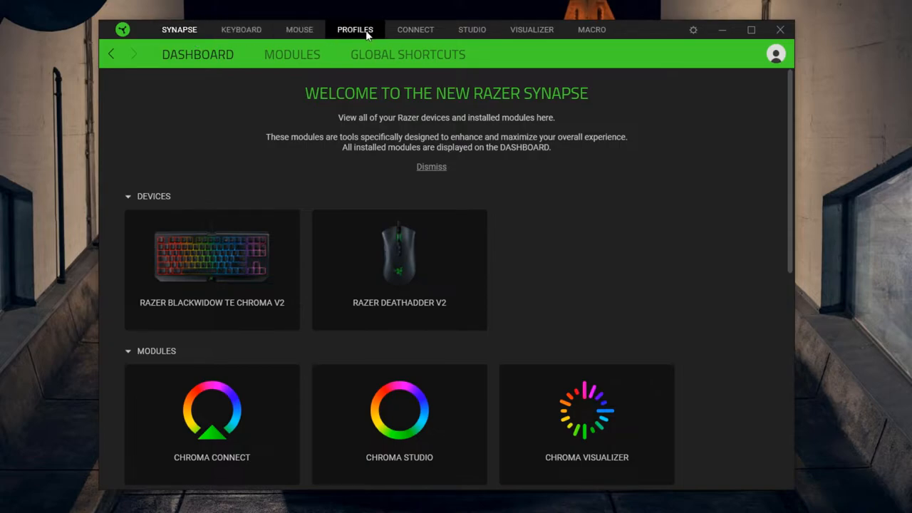
{"action": "left_click", "coordinate": [355, 29]}
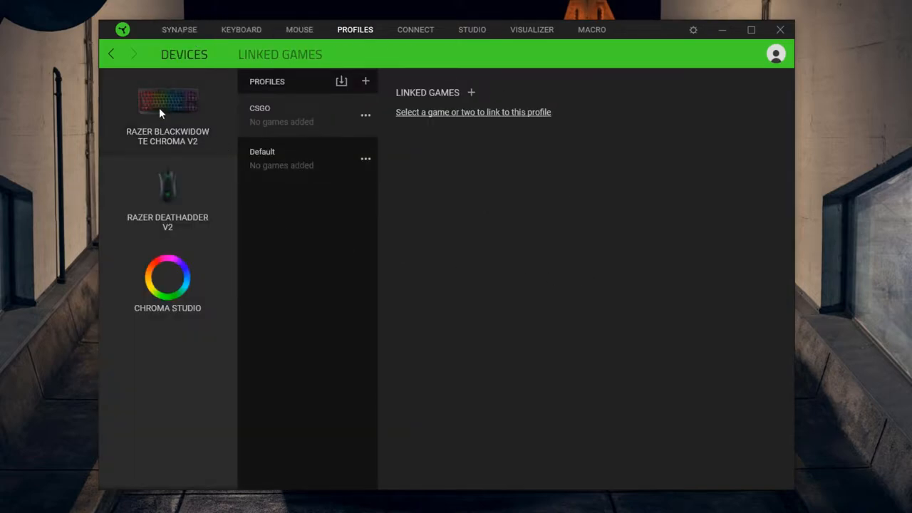
{"action": "mouse_move", "coordinate": [190, 204]}
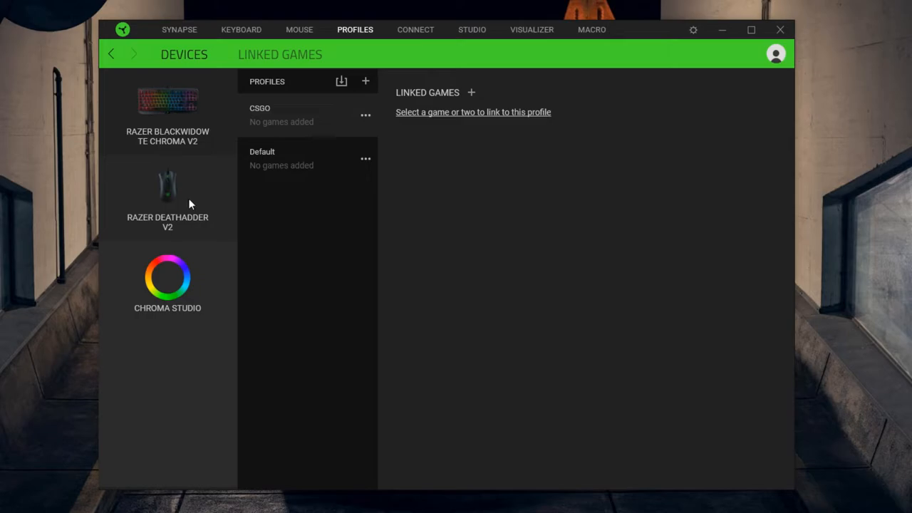
{"action": "mouse_move", "coordinate": [190, 107]}
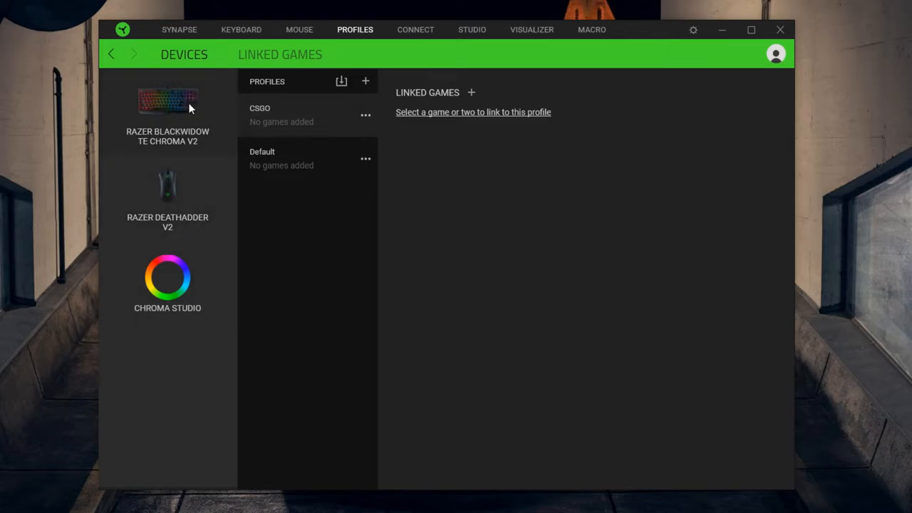
{"action": "mouse_move", "coordinate": [317, 121]}
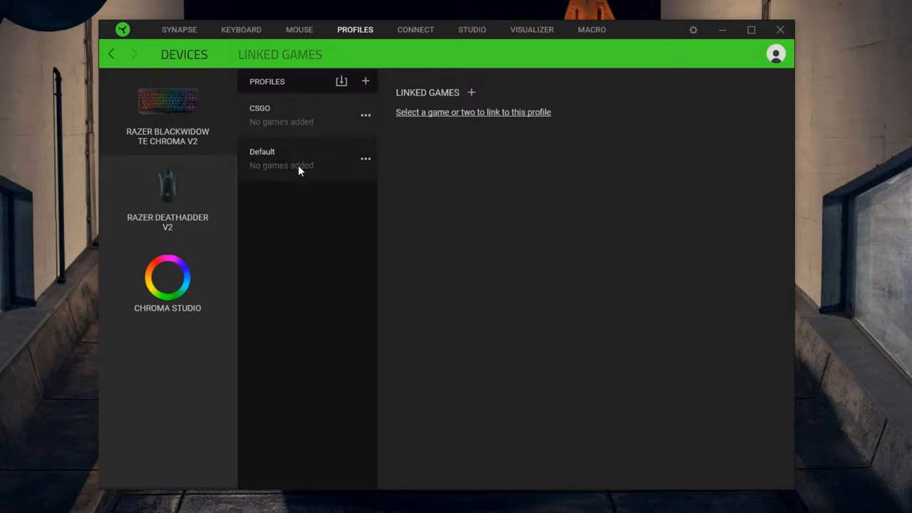
{"action": "mouse_move", "coordinate": [297, 182]}
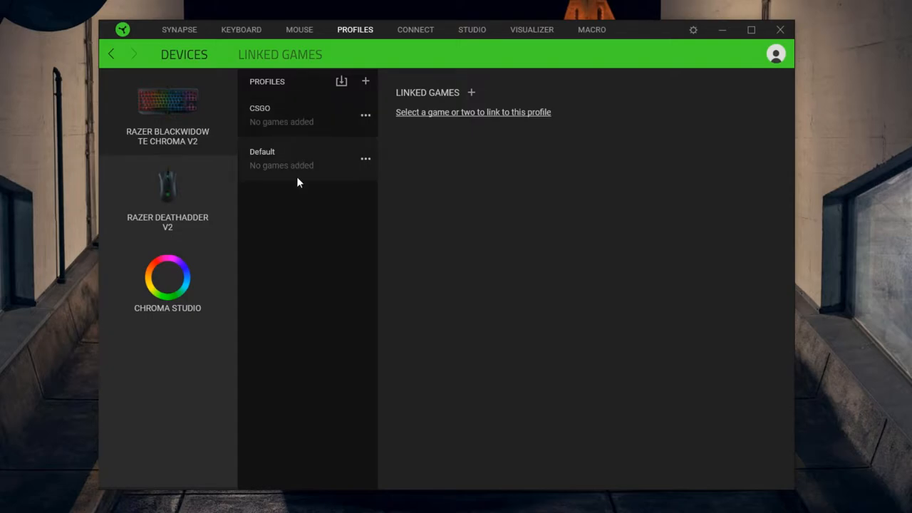
{"action": "mouse_move", "coordinate": [464, 95]}
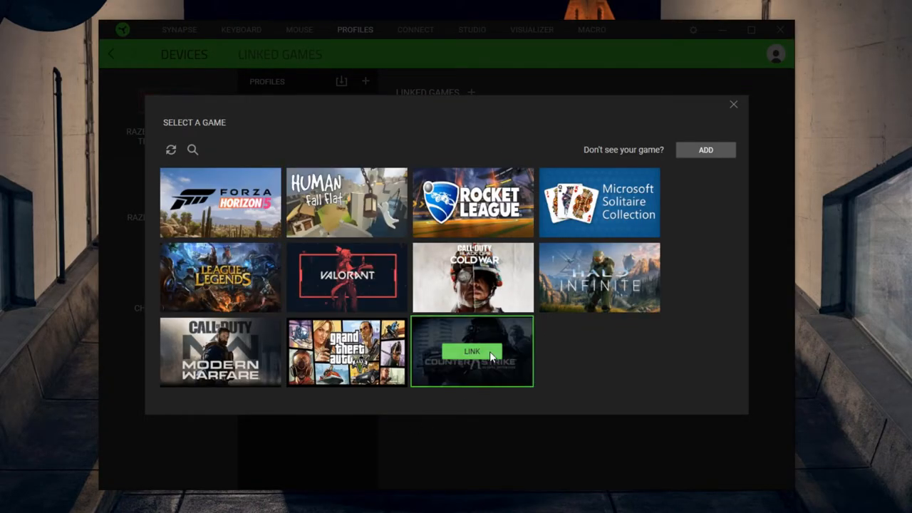
{"action": "mouse_move", "coordinate": [598, 202]}
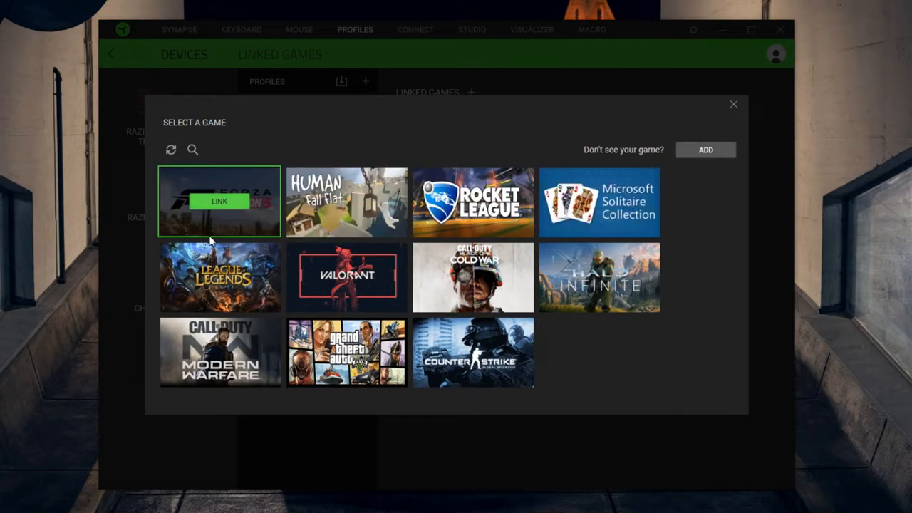
{"action": "mouse_move", "coordinate": [753, 145]}
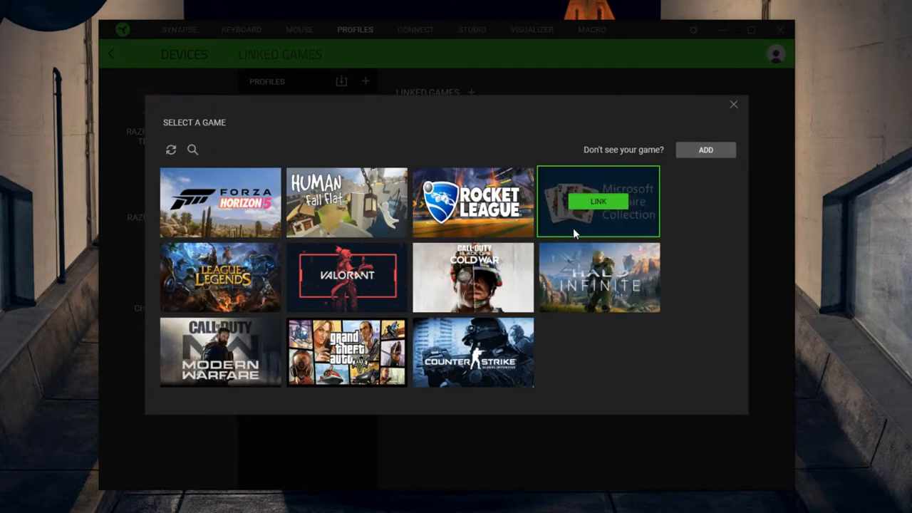
{"action": "mouse_move", "coordinate": [471, 351]}
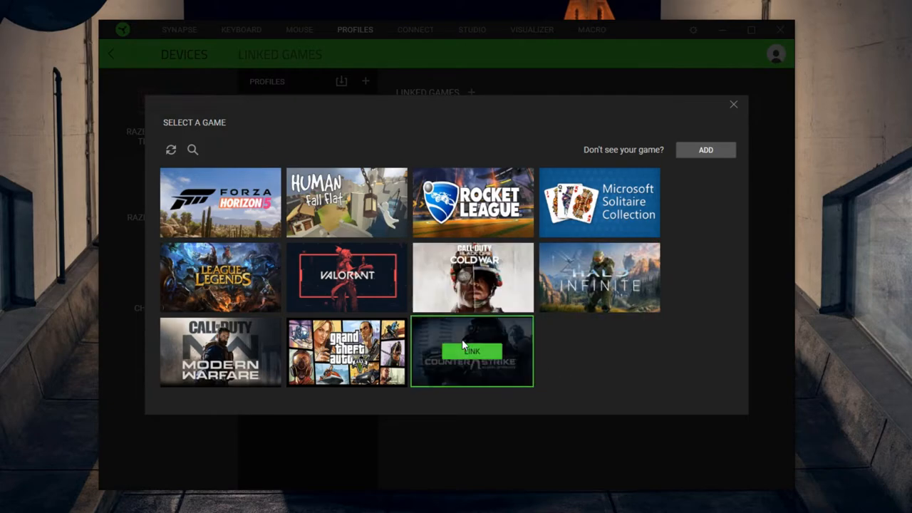
{"action": "left_click", "coordinate": [472, 351]}
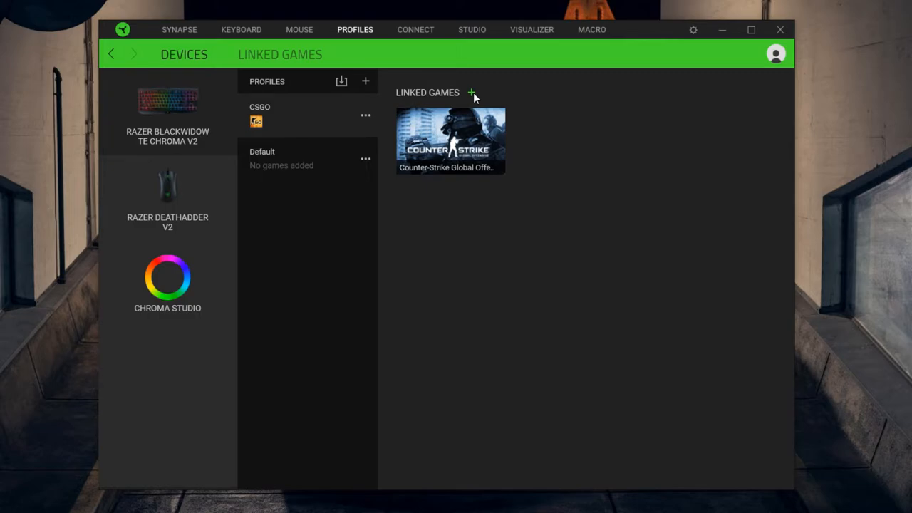
{"action": "left_click", "coordinate": [471, 92]}
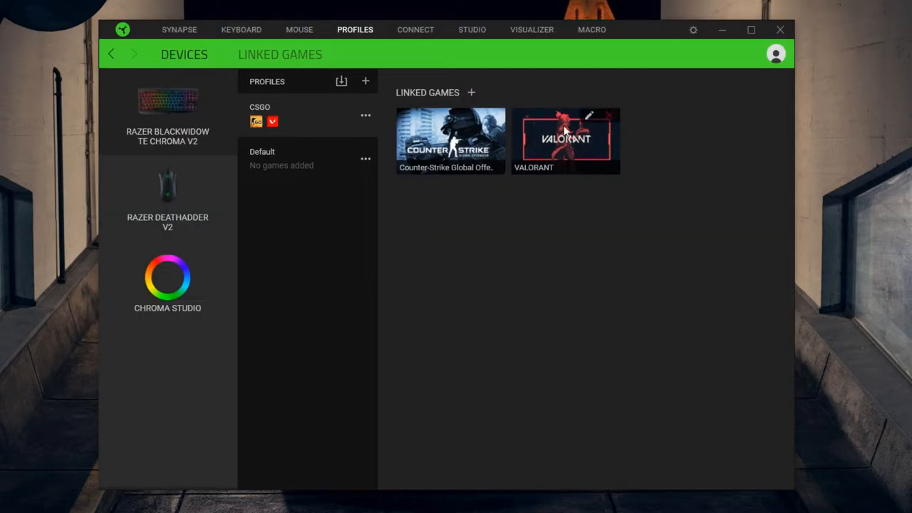
{"action": "mouse_move", "coordinate": [538, 105]}
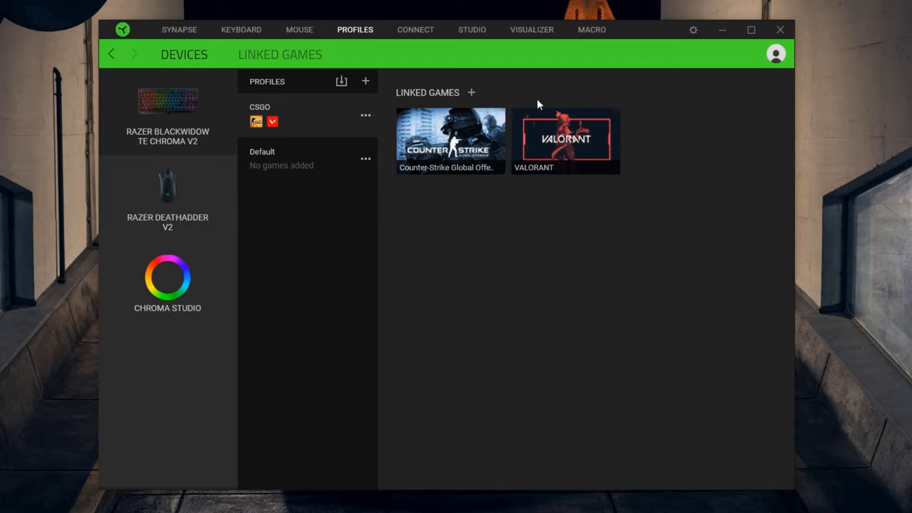
{"action": "mouse_move", "coordinate": [500, 205]}
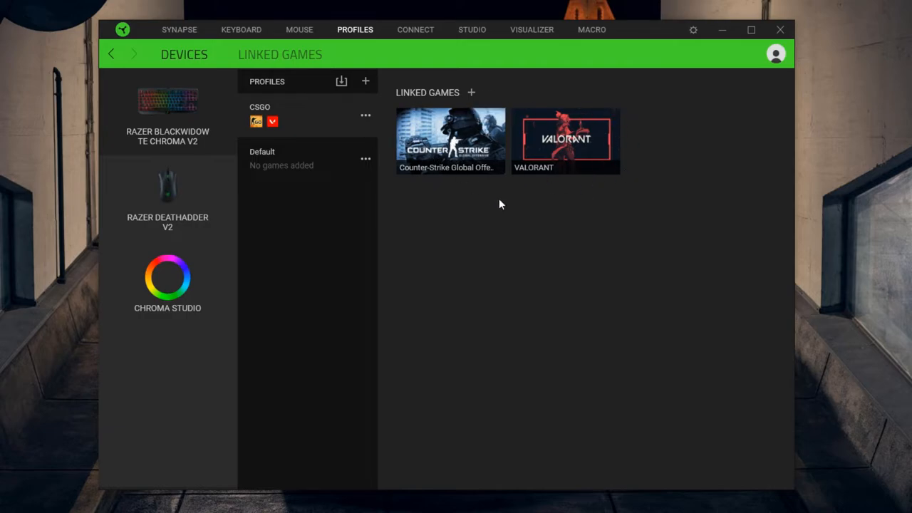
{"action": "mouse_move", "coordinate": [494, 196]}
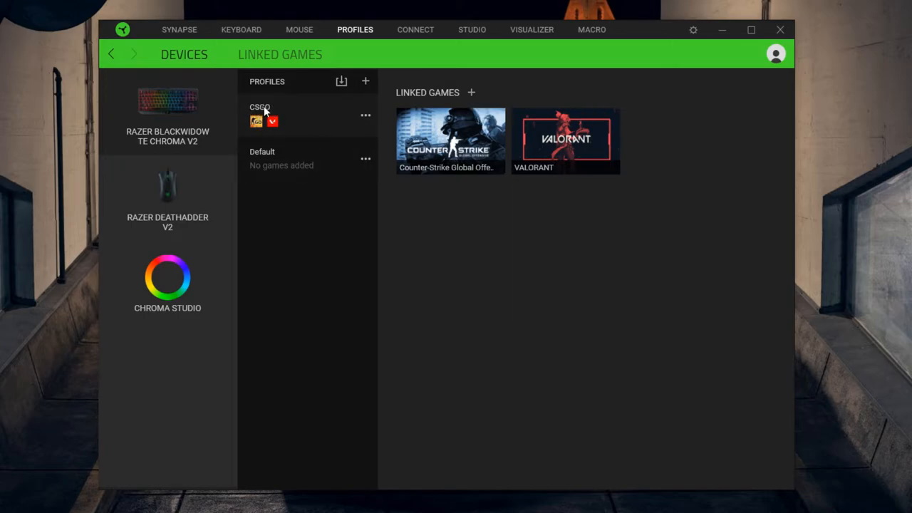
{"action": "mouse_move", "coordinate": [196, 187]}
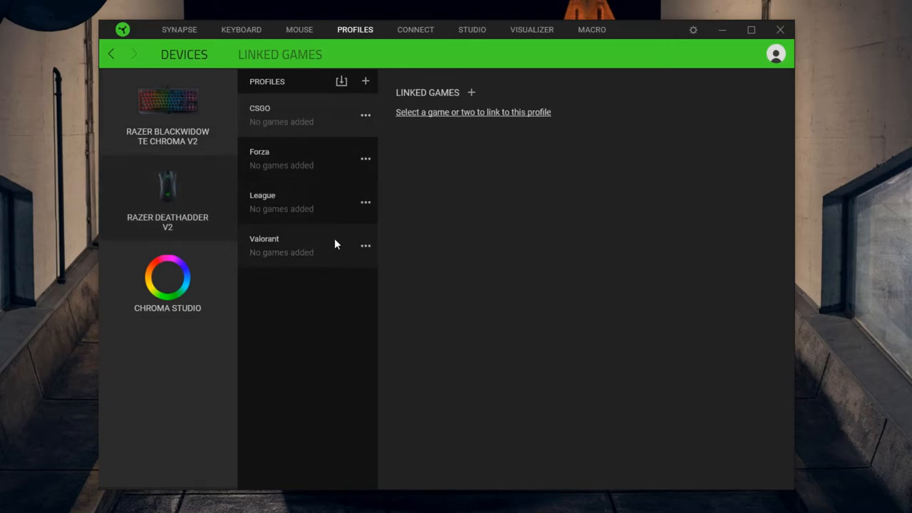
{"action": "mouse_move", "coordinate": [388, 221]}
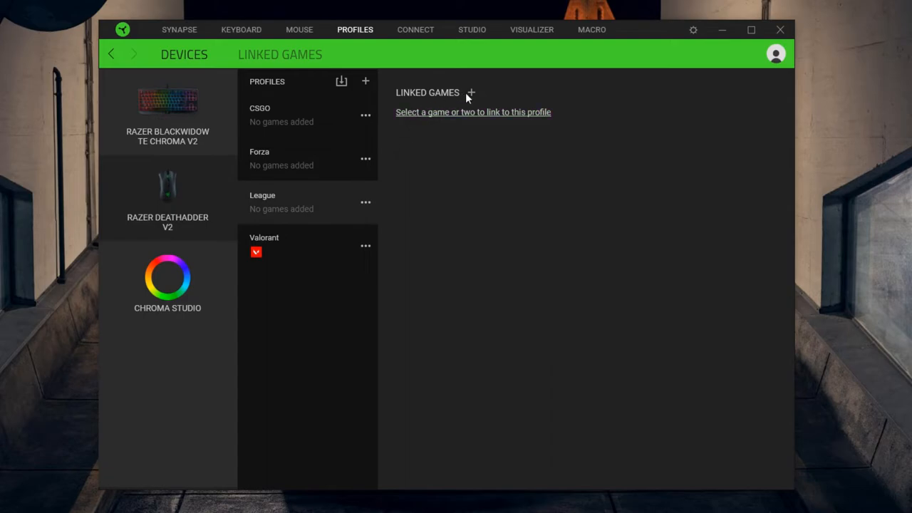
- Add a game to the mouse's League profile, then select the CSGO profile
{"action": "left_click", "coordinate": [262, 194]}
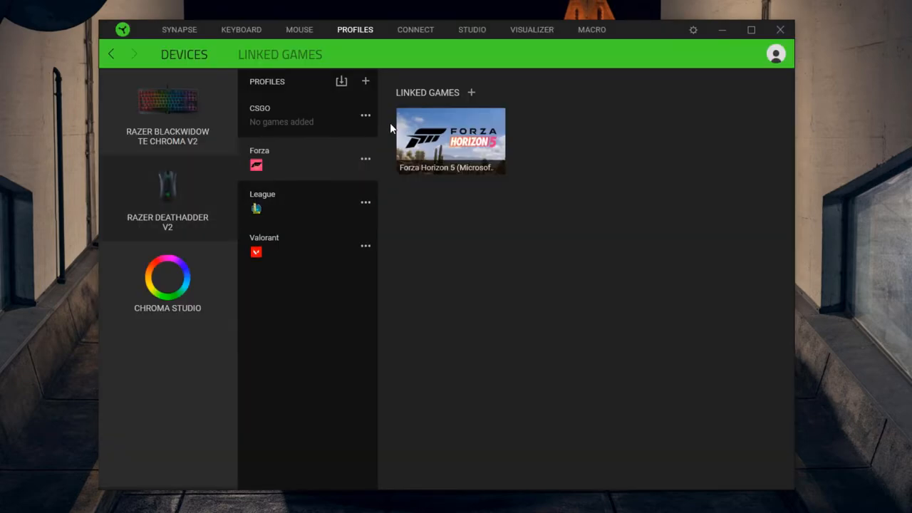
{"action": "left_click", "coordinate": [471, 92]}
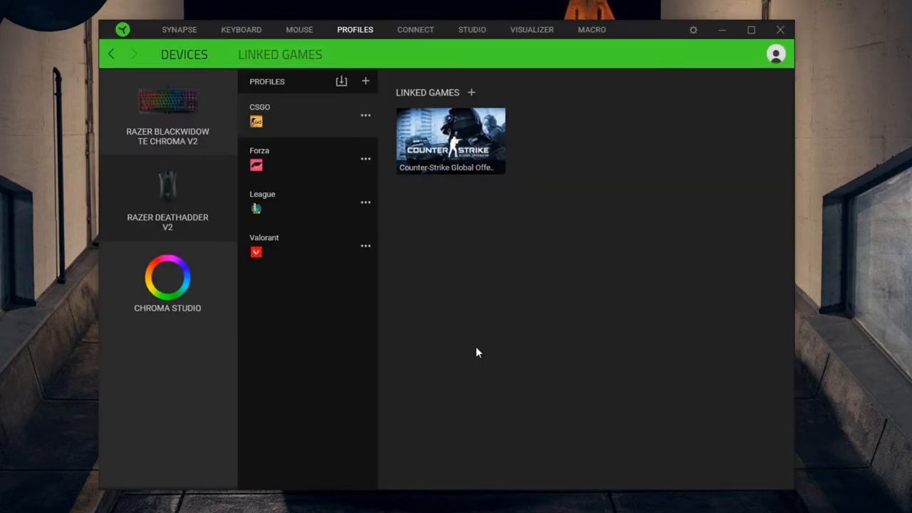
{"action": "mouse_move", "coordinate": [265, 105]}
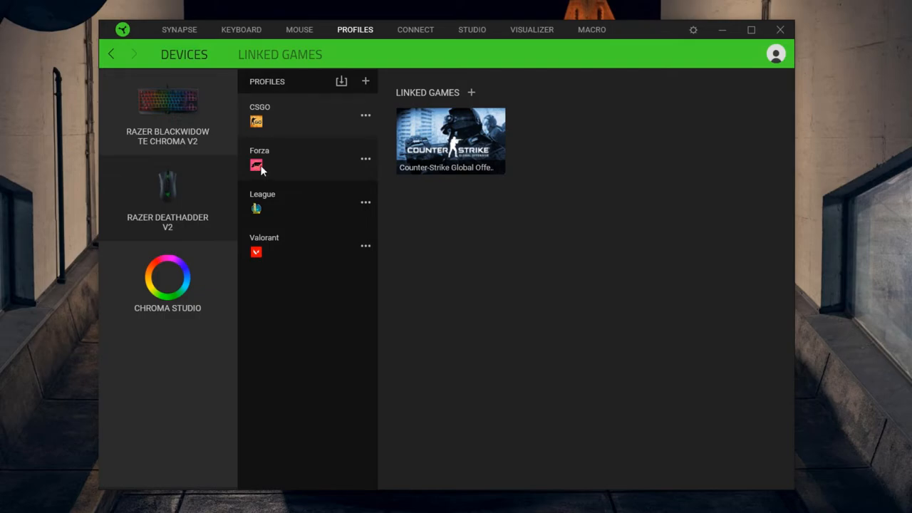
{"action": "mouse_move", "coordinate": [182, 128]}
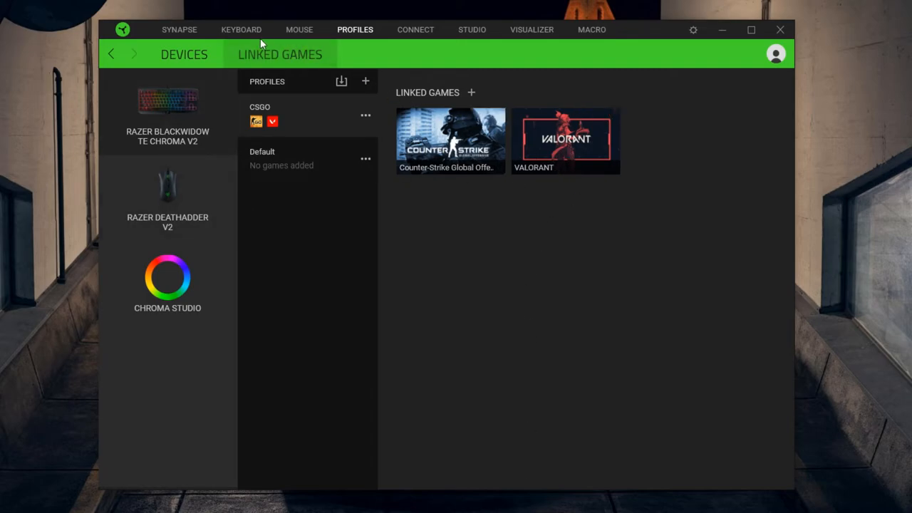
- Open keyboard customization, view the CSGO profile's remapped key, then return to Default
{"action": "left_click", "coordinate": [241, 30]}
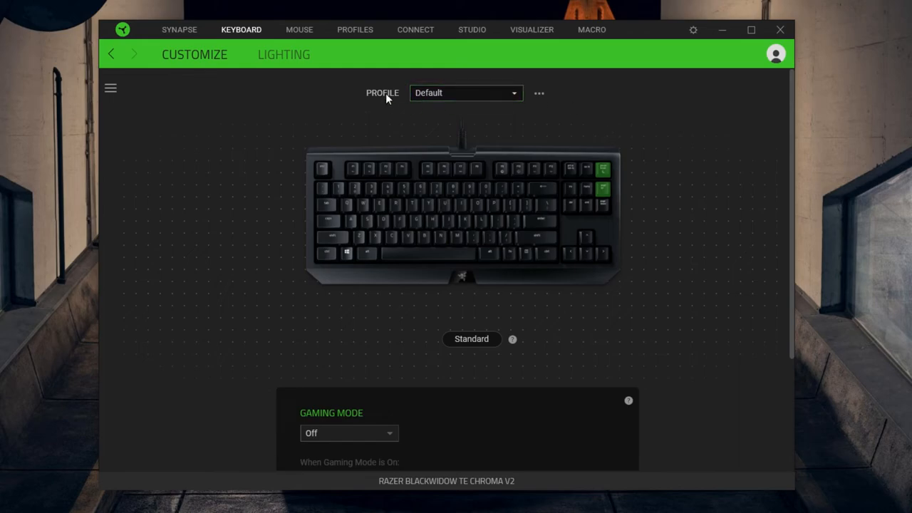
{"action": "mouse_move", "coordinate": [397, 94]}
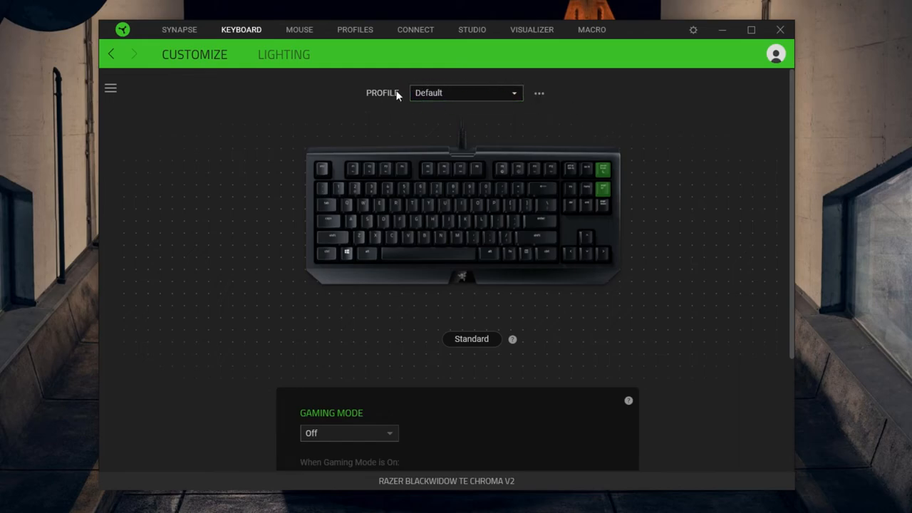
{"action": "mouse_move", "coordinate": [658, 165]}
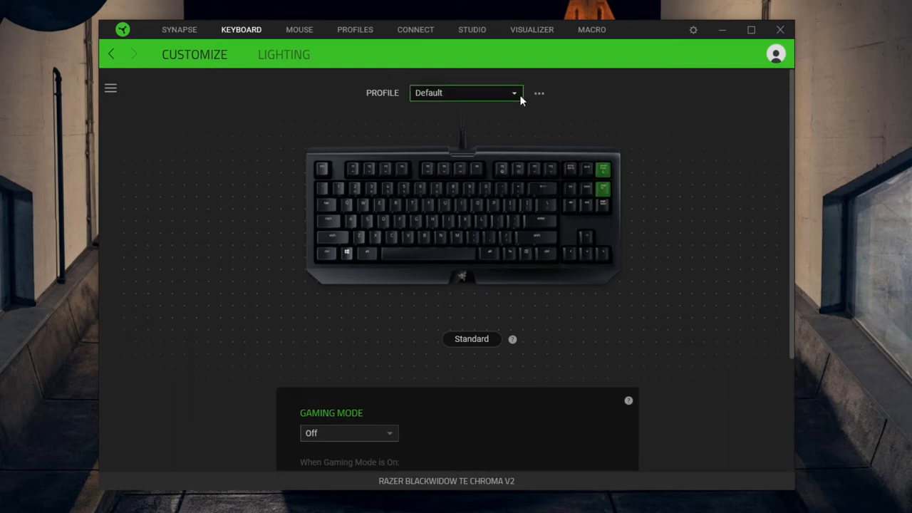
{"action": "left_click", "coordinate": [465, 93]}
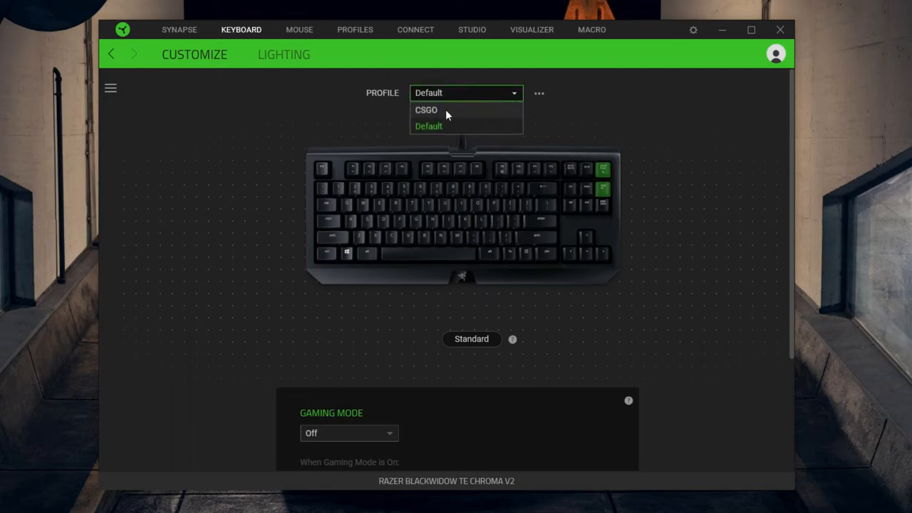
{"action": "left_click", "coordinate": [426, 110]}
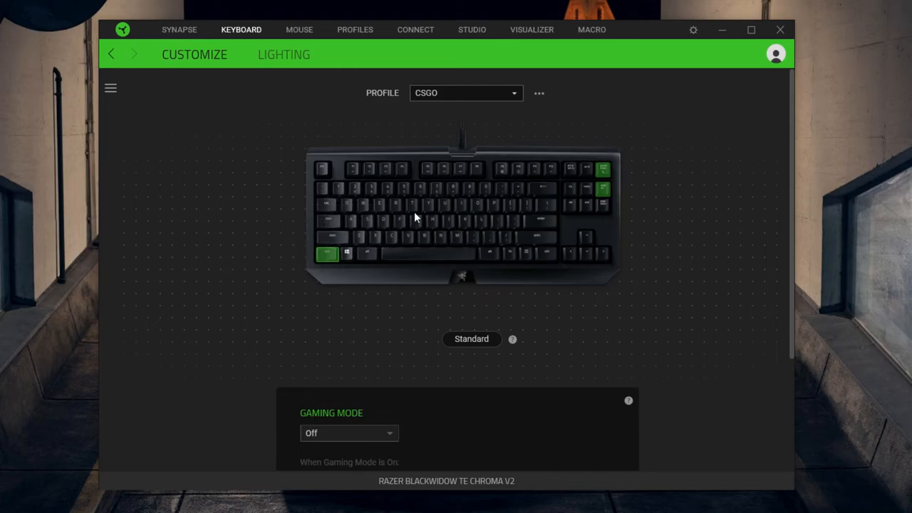
{"action": "mouse_move", "coordinate": [327, 254]}
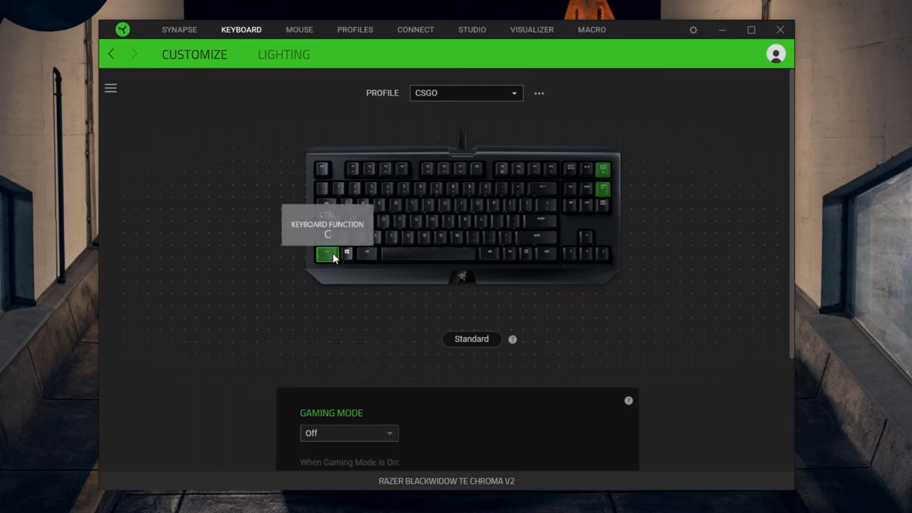
{"action": "mouse_move", "coordinate": [558, 127]}
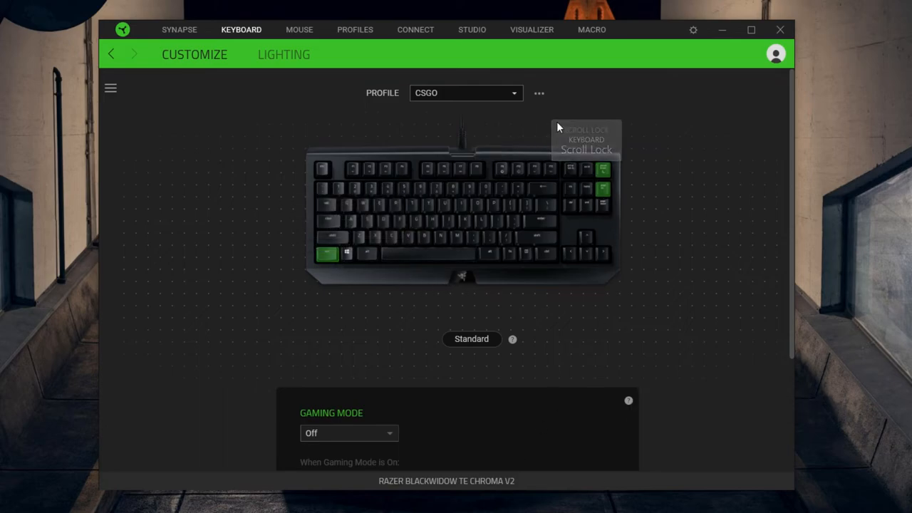
{"action": "mouse_move", "coordinate": [303, 213]}
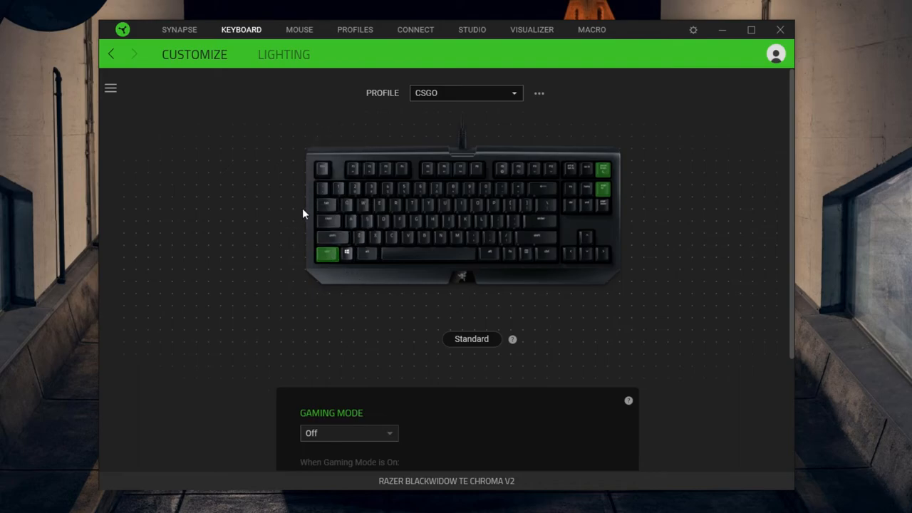
{"action": "mouse_move", "coordinate": [517, 383]}
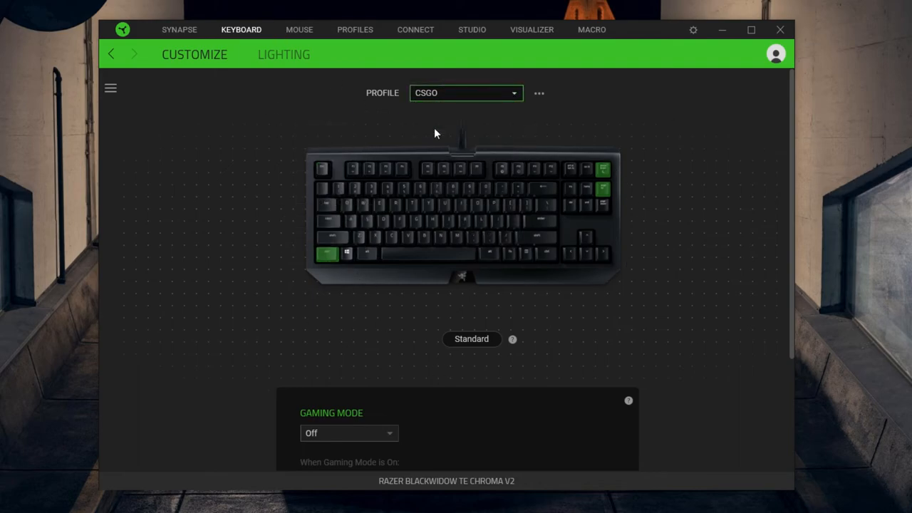
{"action": "left_click", "coordinate": [466, 92]}
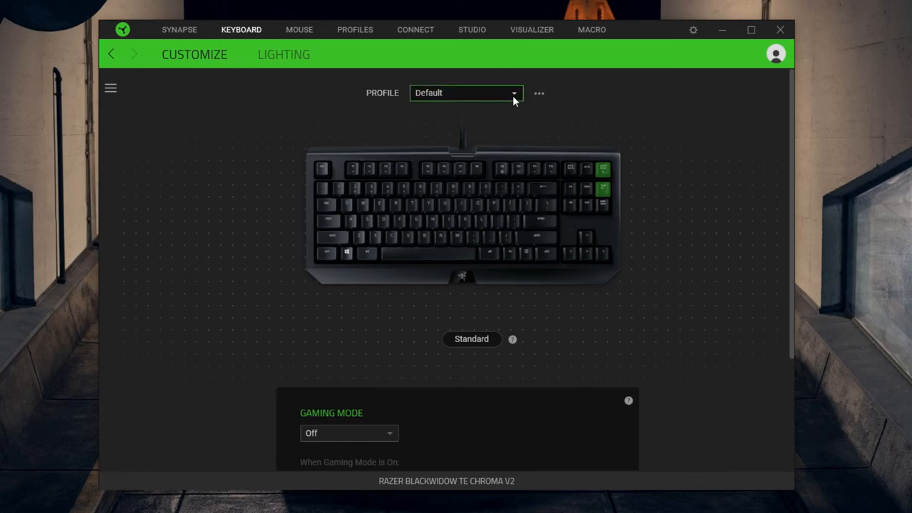
{"action": "mouse_move", "coordinate": [449, 96]}
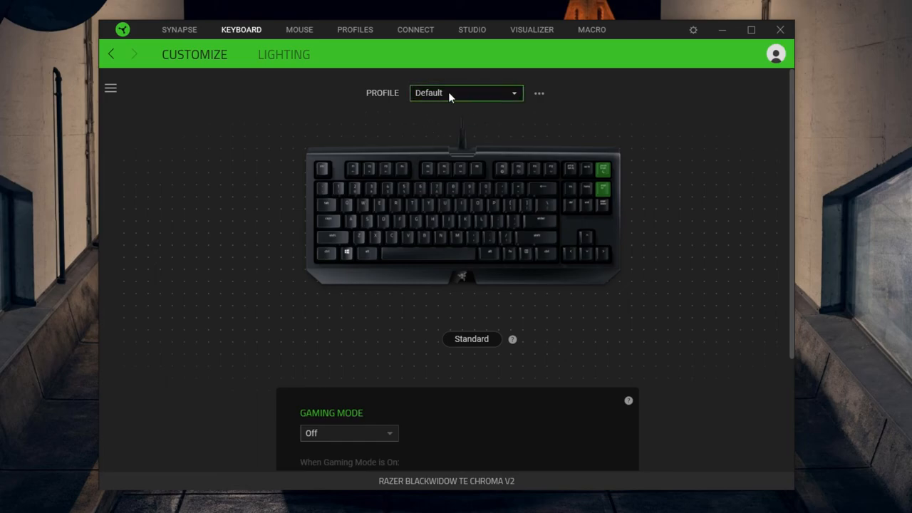
{"action": "mouse_move", "coordinate": [313, 21]}
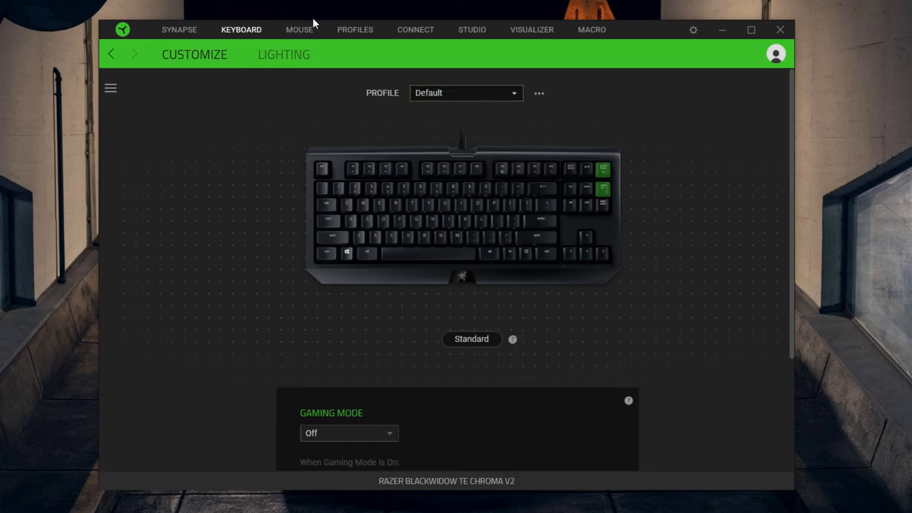
- Show the keyboard's profiles: CSGO linked to Counter-Strike and VALORANT, Default unlinked
{"action": "left_click", "coordinate": [354, 29]}
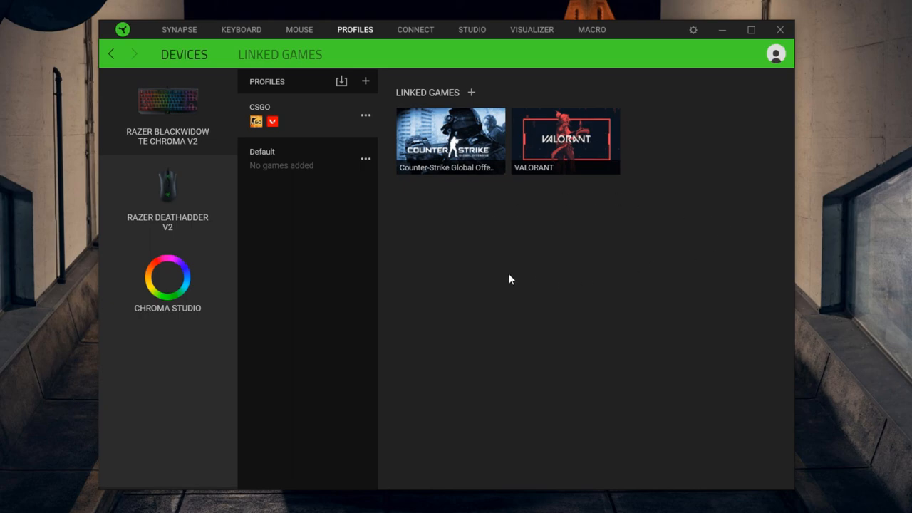
{"action": "mouse_move", "coordinate": [470, 219]}
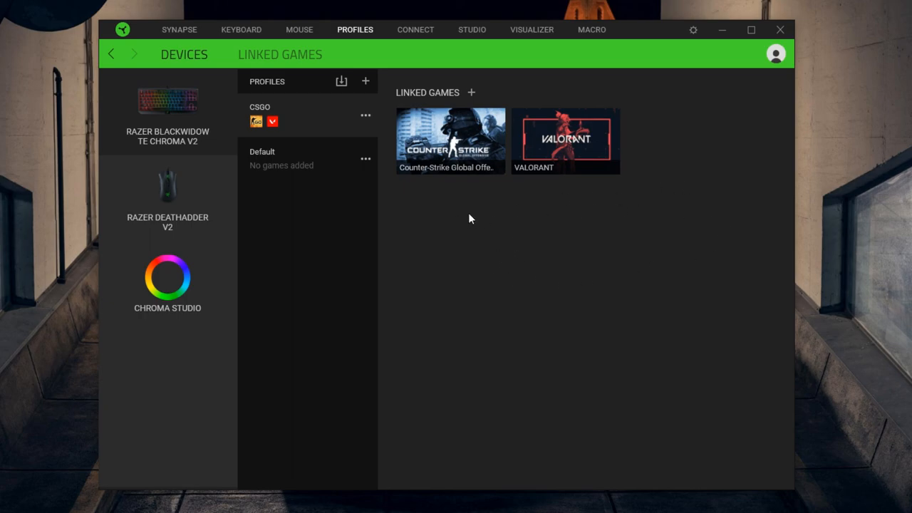
{"action": "mouse_move", "coordinate": [522, 199]}
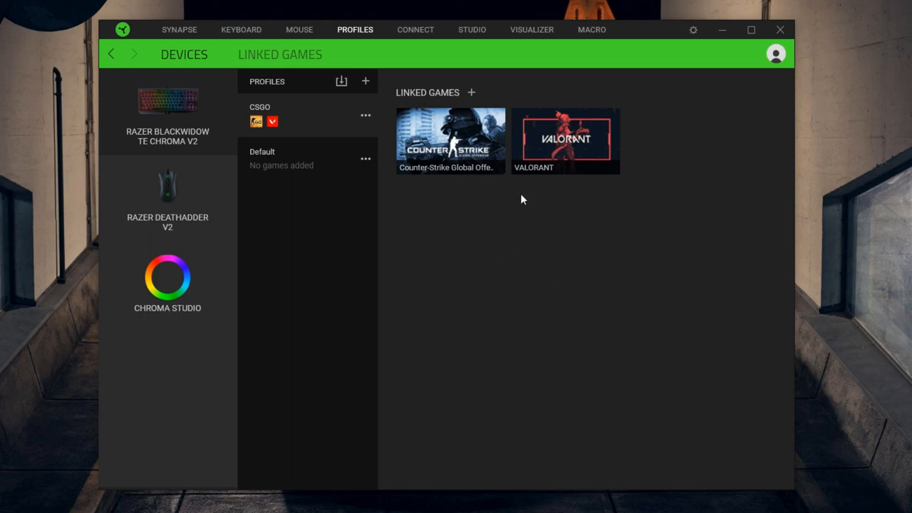
{"action": "mouse_move", "coordinate": [525, 260]}
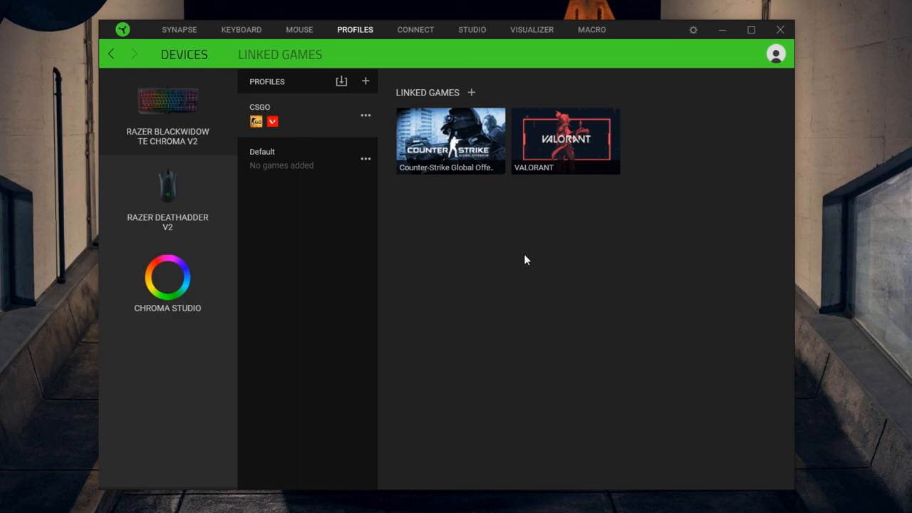